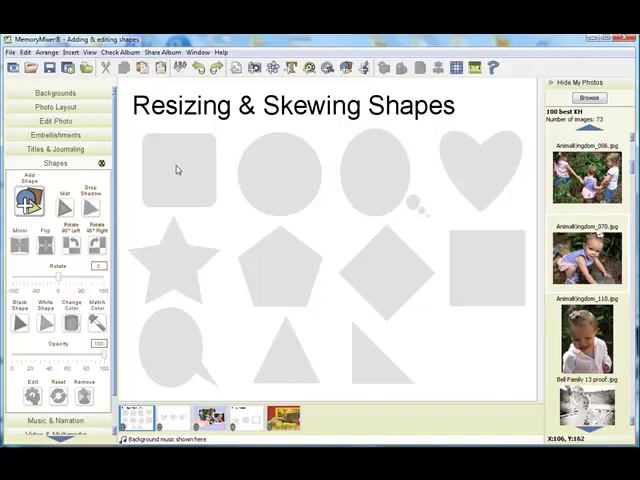
Delete the rounded square from the shapes page and select the star
click(178, 170)
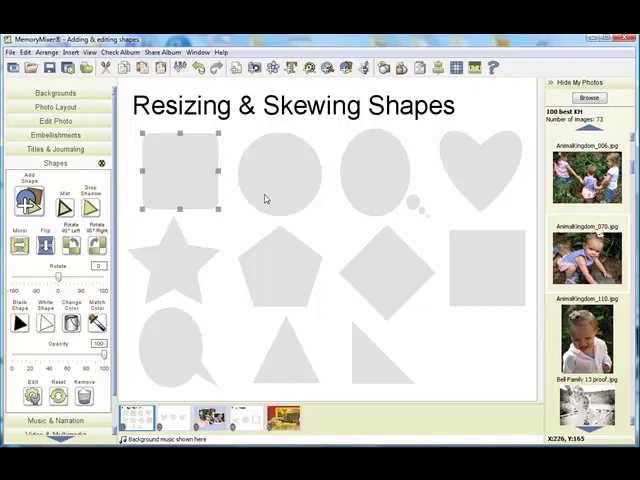
mouse_move(301, 197)
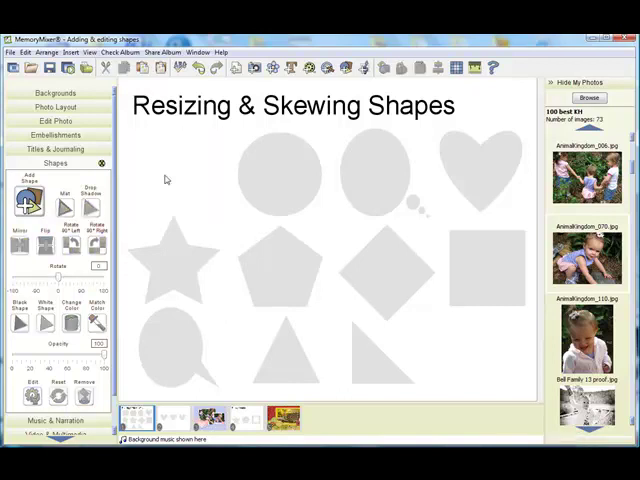
click(175, 257)
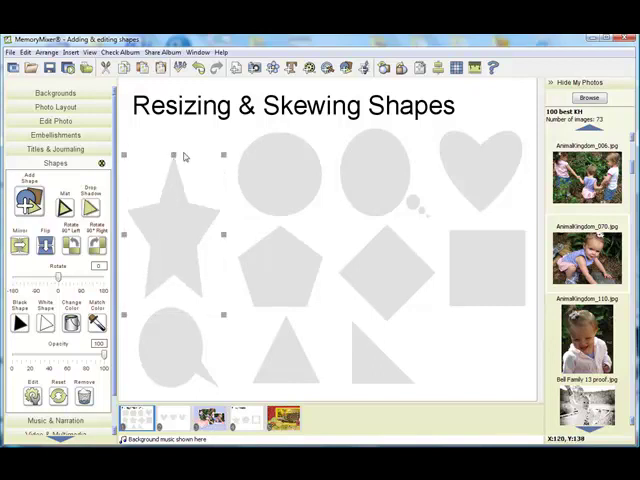
click(136, 415)
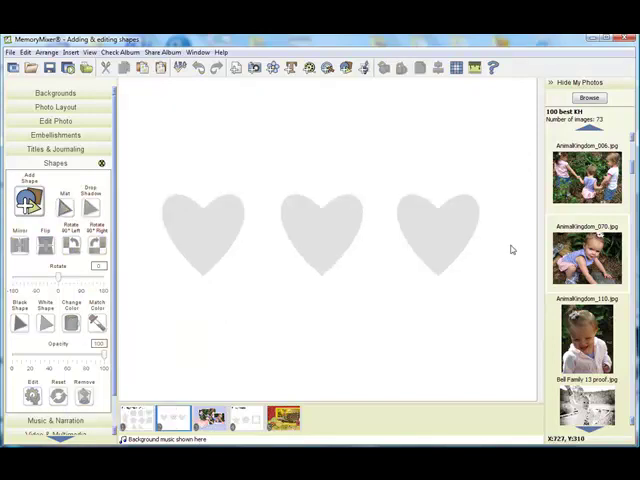
mouse_move(193, 238)
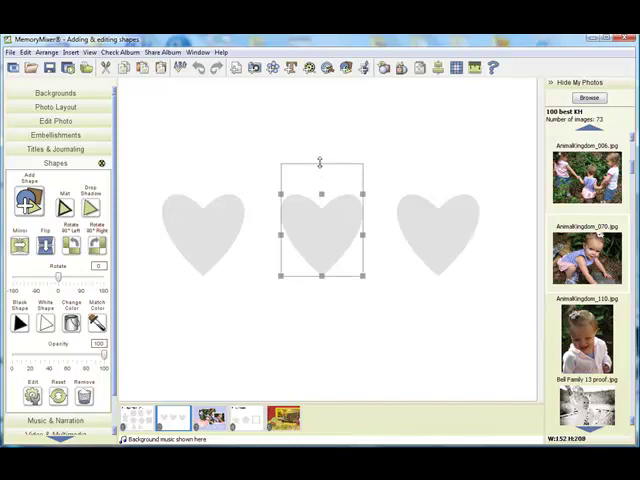
Stretch the middle heart wider by dragging its handle
drag(322, 230, 440, 242)
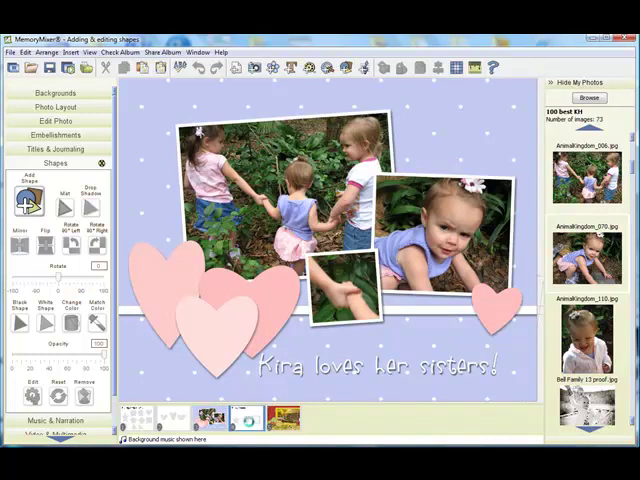
On Editing Shapes, give the star more points and thin the square frame's border
click(250, 415)
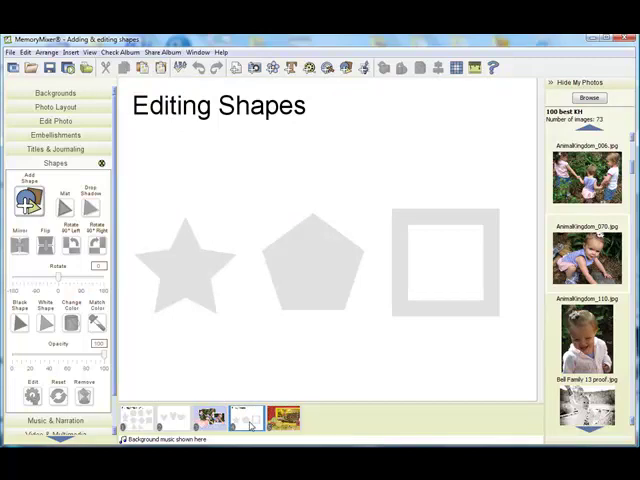
mouse_move(183, 278)
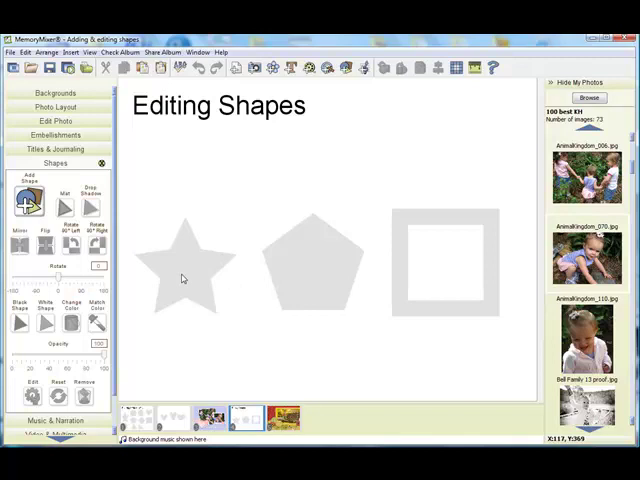
click(185, 278)
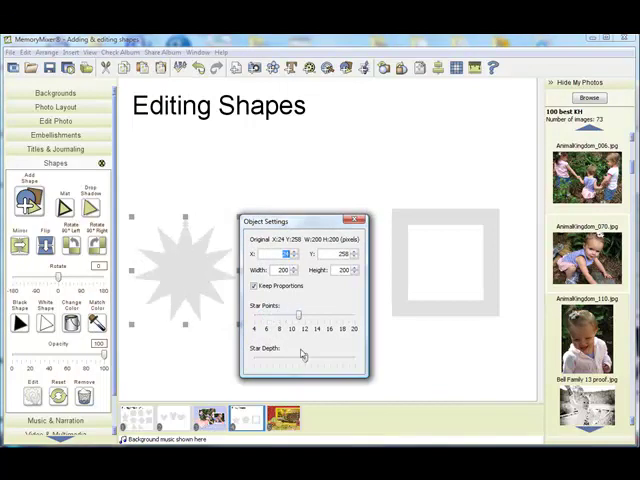
drag(297, 360, 283, 360)
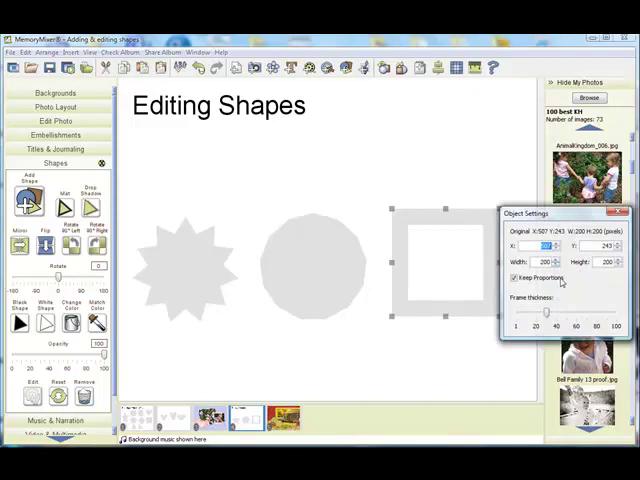
drag(542, 311, 573, 311)
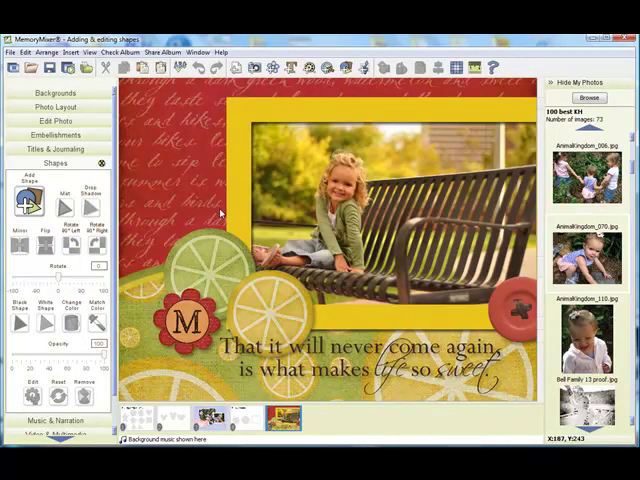
mouse_move(347, 107)
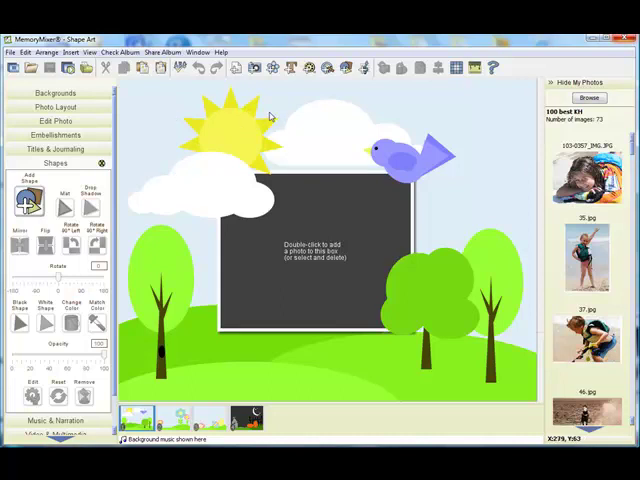
mouse_move(250, 135)
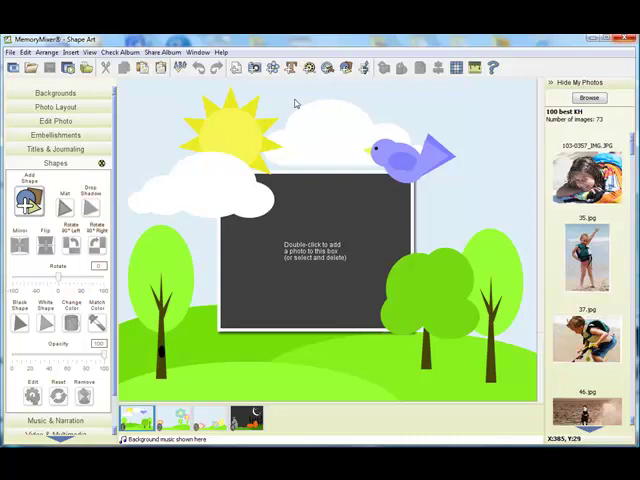
mouse_move(293, 138)
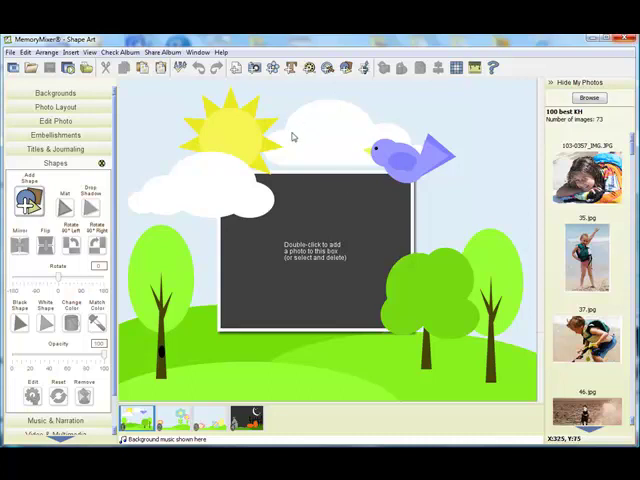
mouse_move(286, 169)
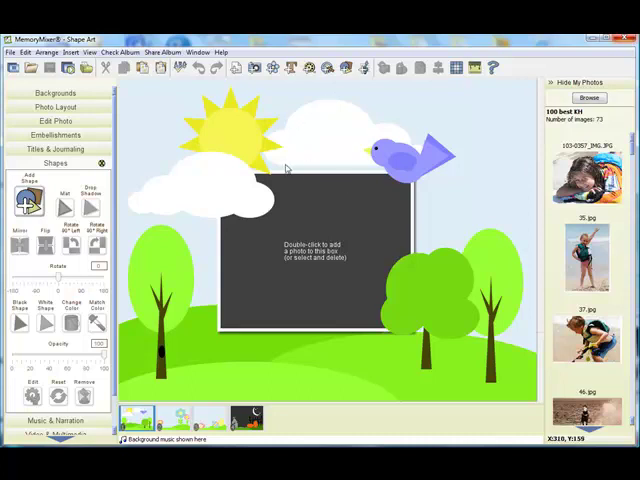
mouse_move(403, 140)
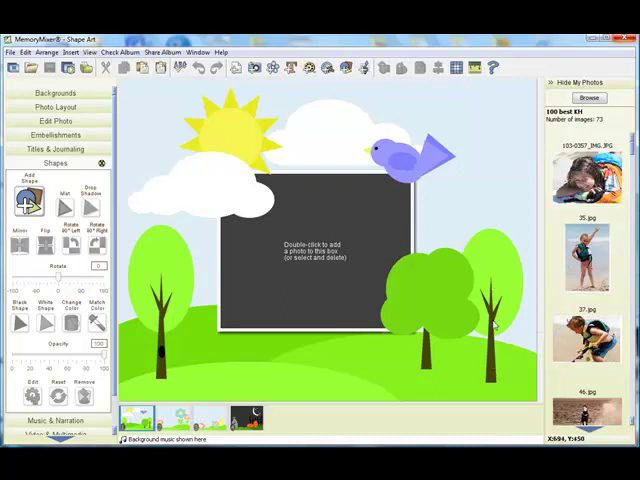
mouse_move(400, 178)
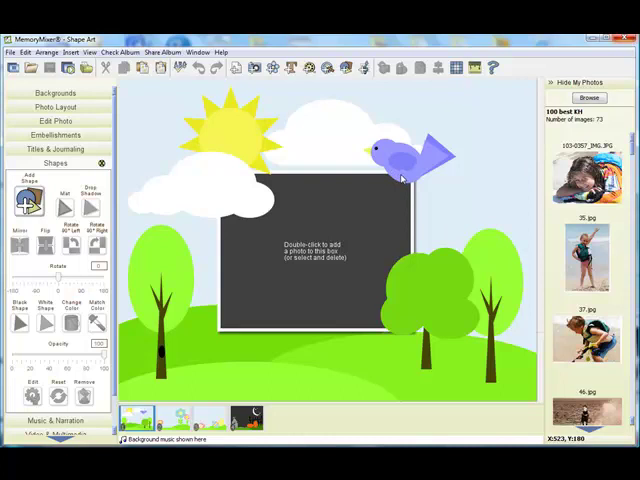
mouse_move(410, 163)
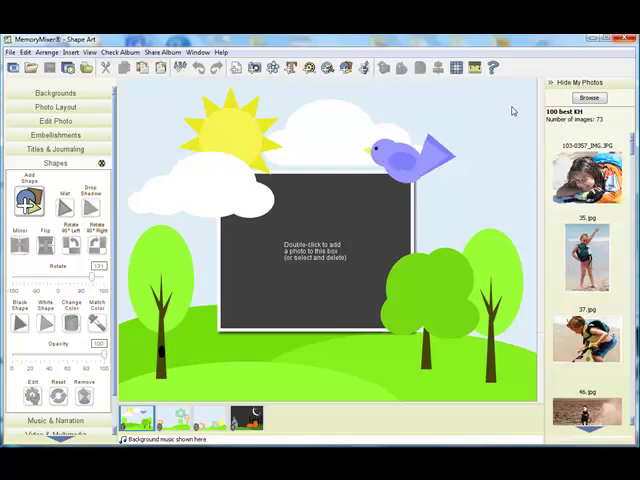
Switch to the Shape Art album's flower scene page
click(172, 417)
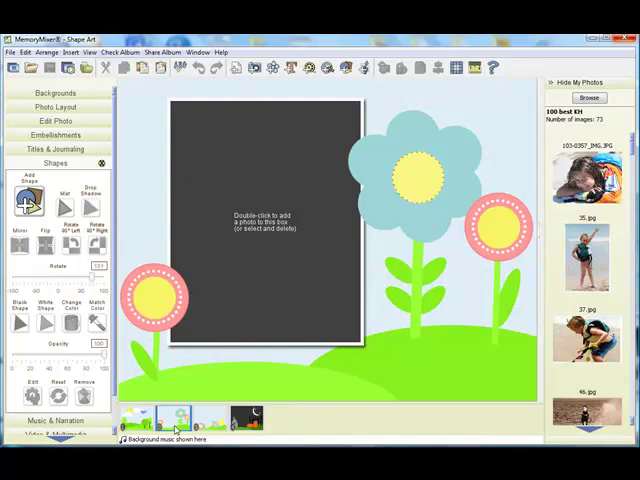
View the Easter eggs page, then the Halloween night page
click(199, 418)
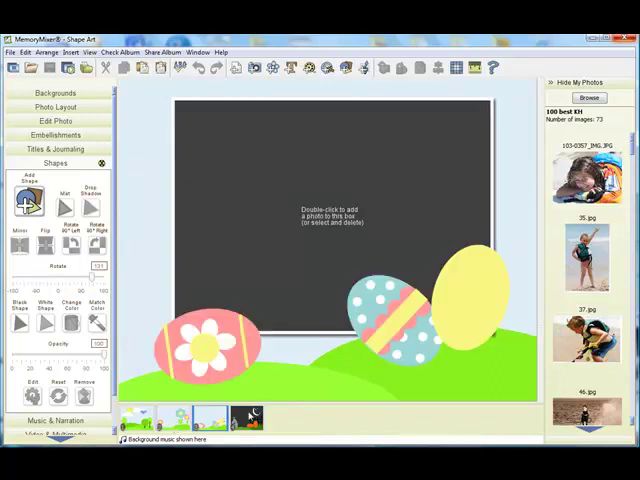
click(247, 416)
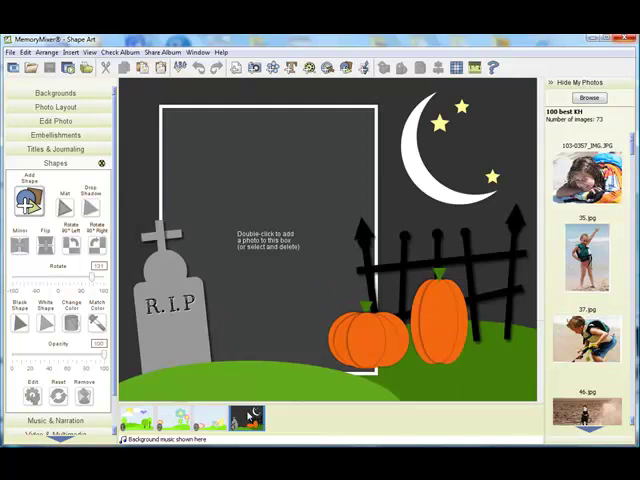